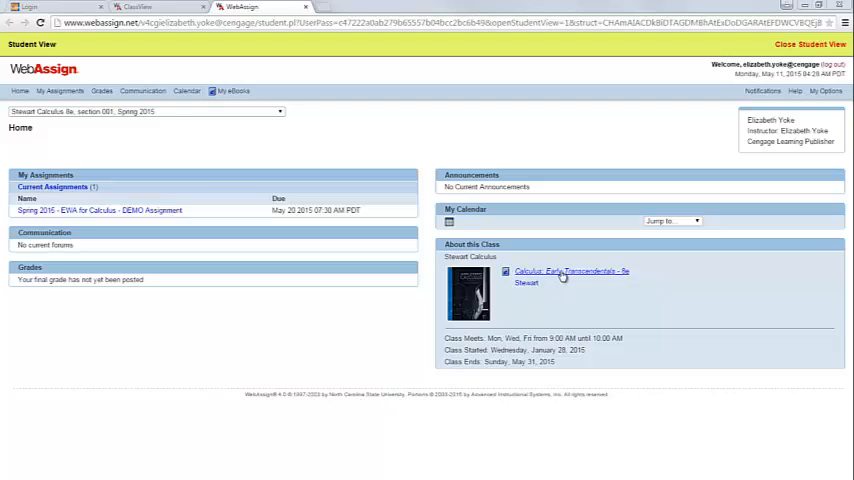
# Step: Open the Calculus: Early Transcendentals eBook at Chapter 2 and advance one page
pyautogui.click(569, 274)
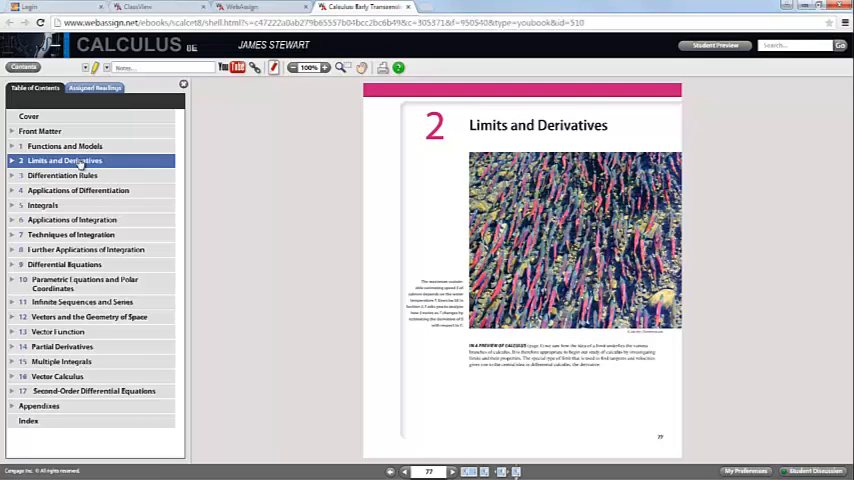
pyautogui.click(40, 131)
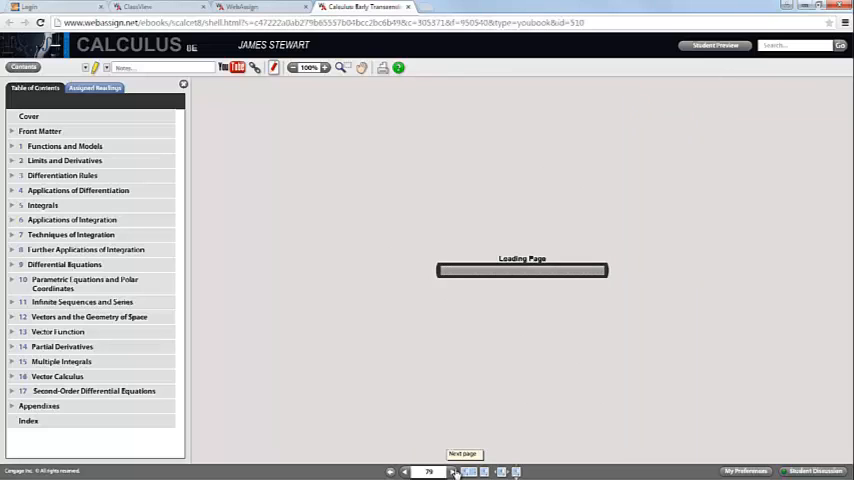
# Step: Show the saved orange highlight from section 2.1, page 81, in the highlights panel
pyautogui.click(453, 471)
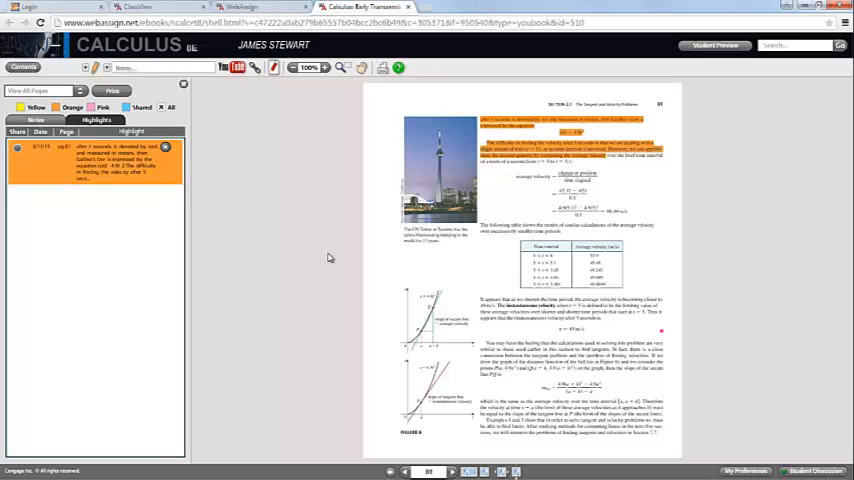
pyautogui.moveTo(324, 245)
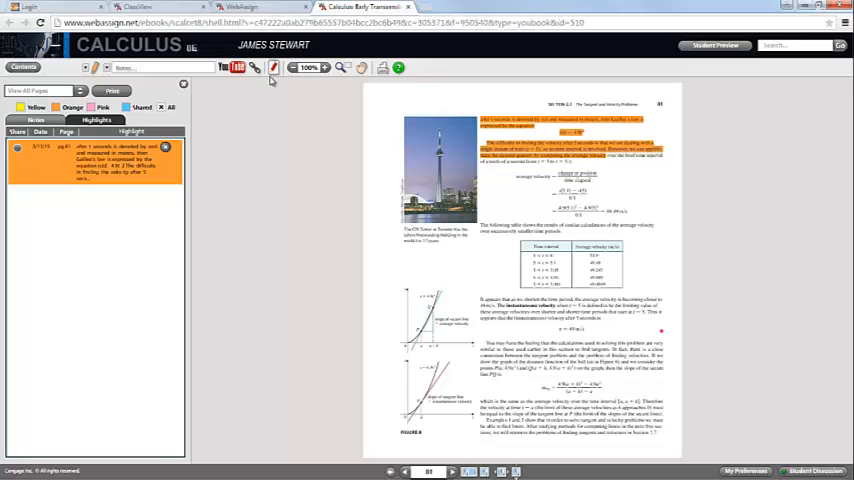
pyautogui.moveTo(273, 68)
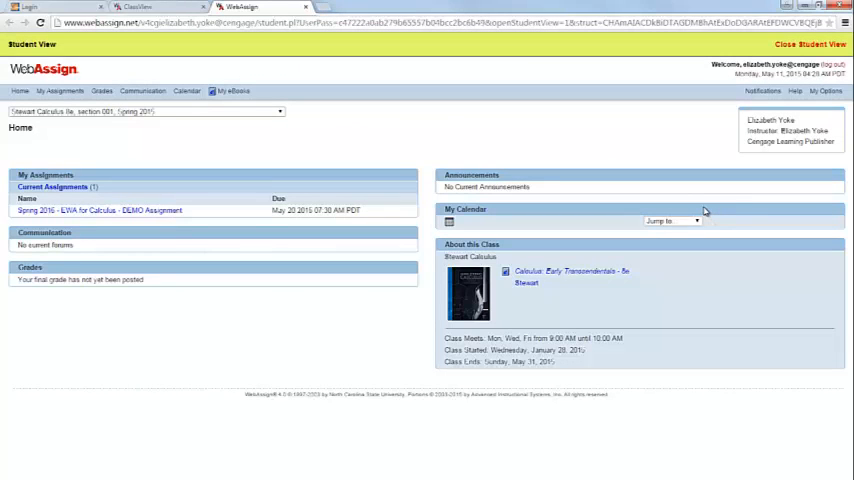
# Step: Open the Spring 2015 EWA for Calculus DEMO Assignment and scroll through its question list
pyautogui.click(99, 210)
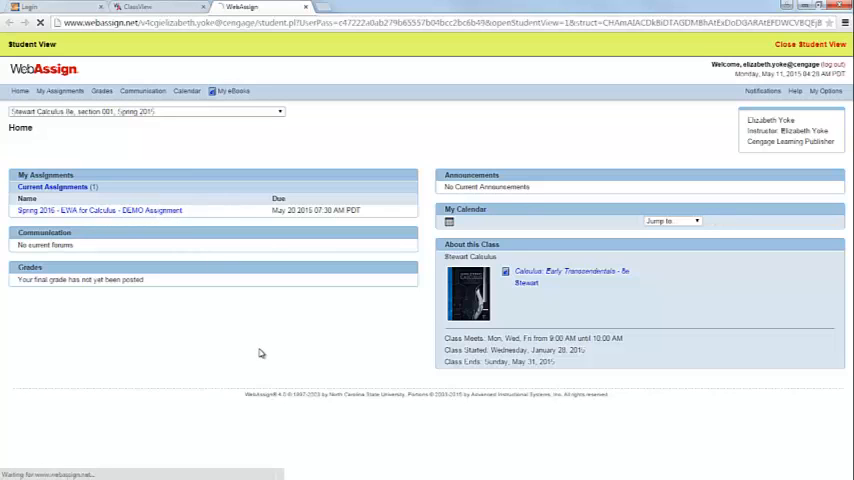
pyautogui.click(99, 210)
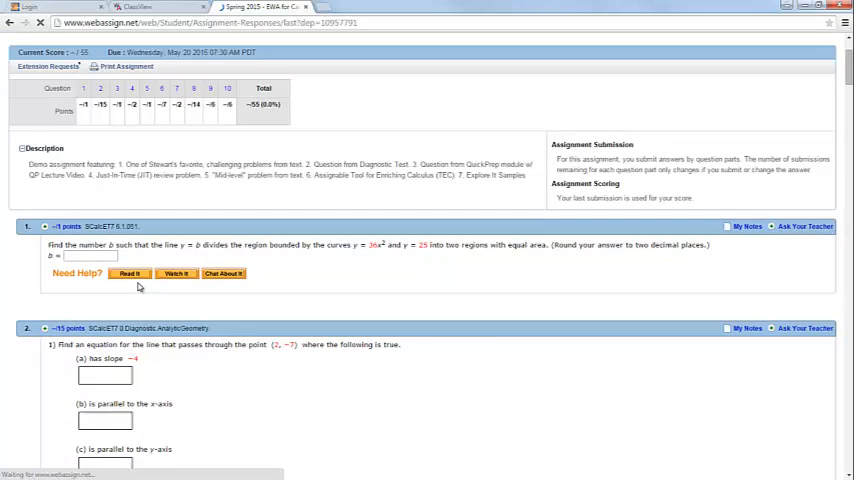
pyautogui.scroll(-3)
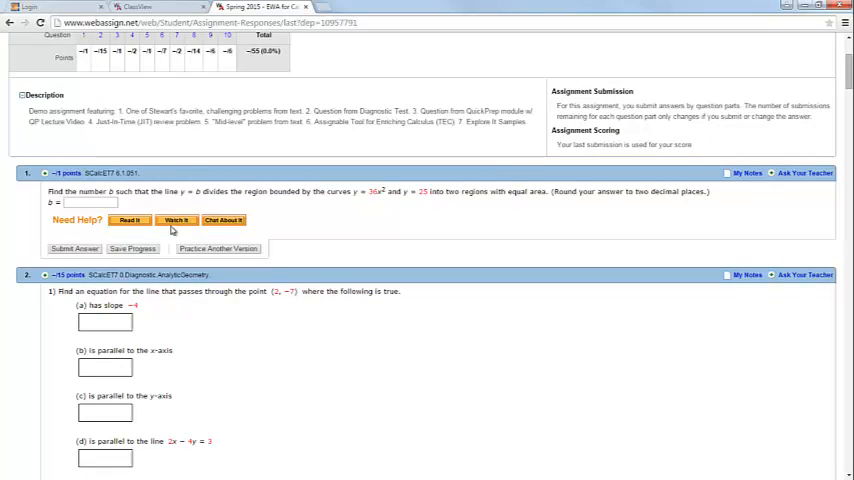
pyautogui.click(176, 219)
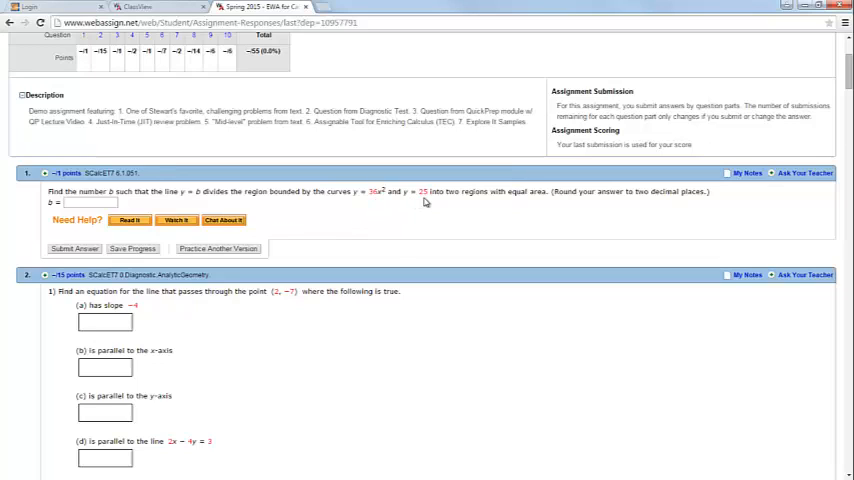
pyautogui.moveTo(425, 200)
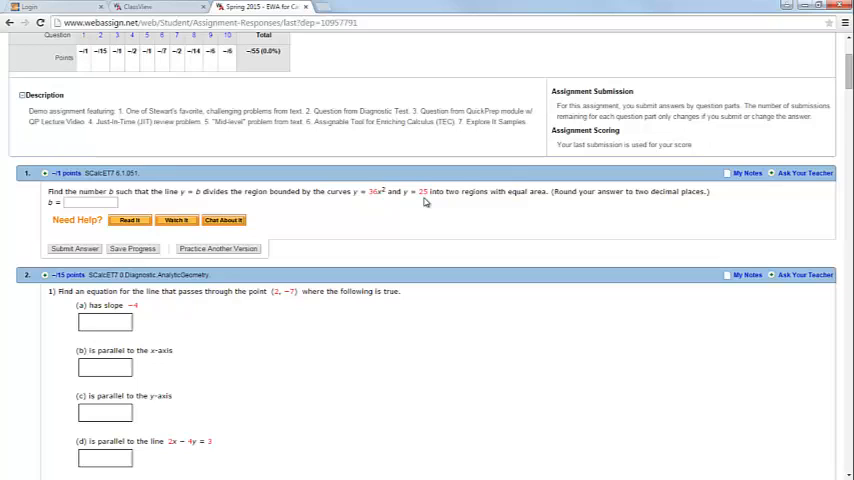
pyautogui.moveTo(47, 230)
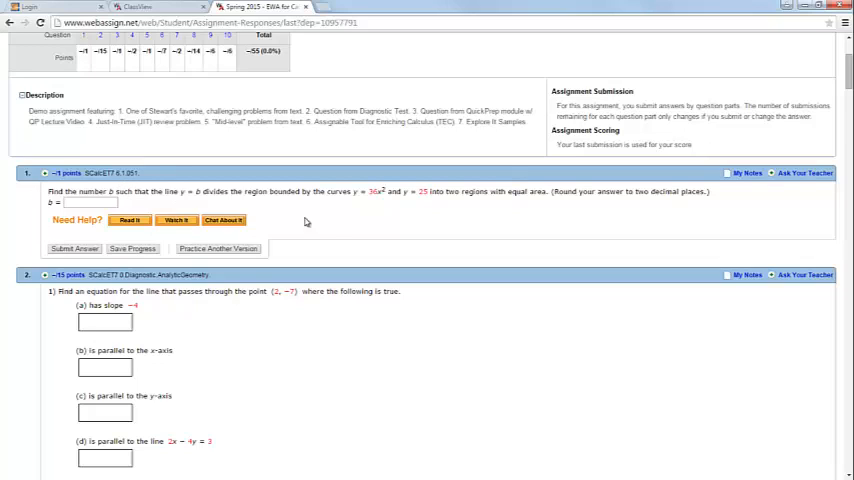
pyautogui.moveTo(327, 227)
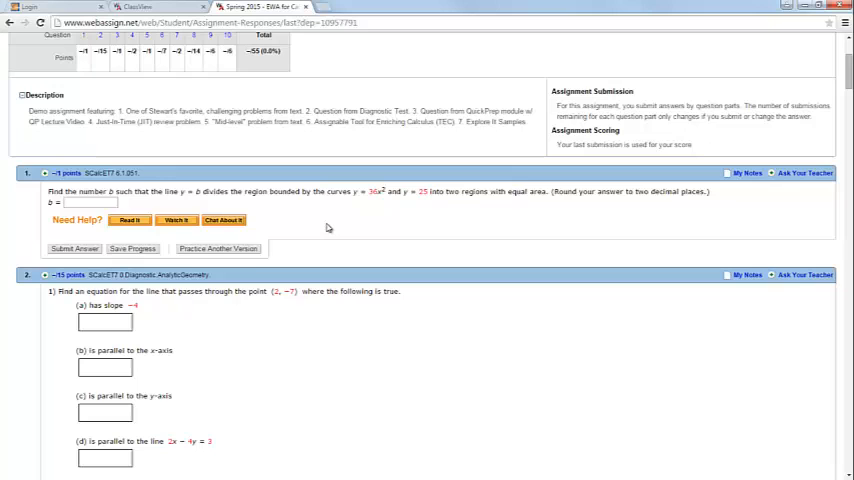
pyautogui.scroll(-3)
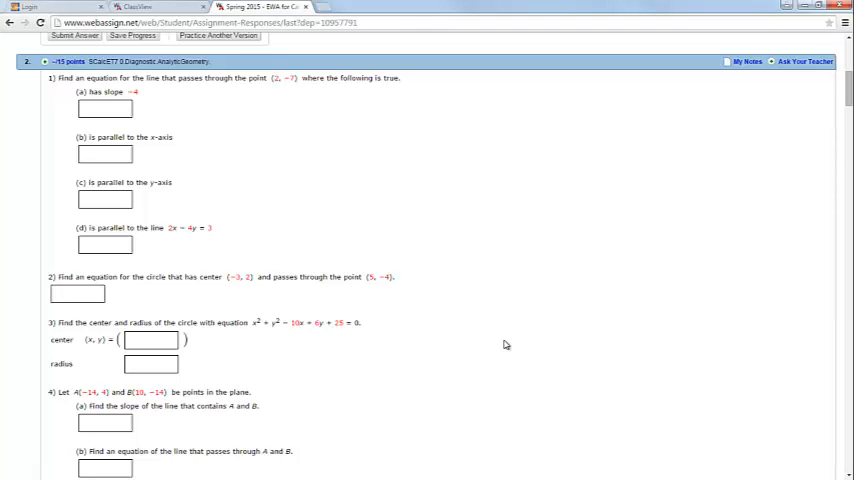
pyautogui.scroll(-3)
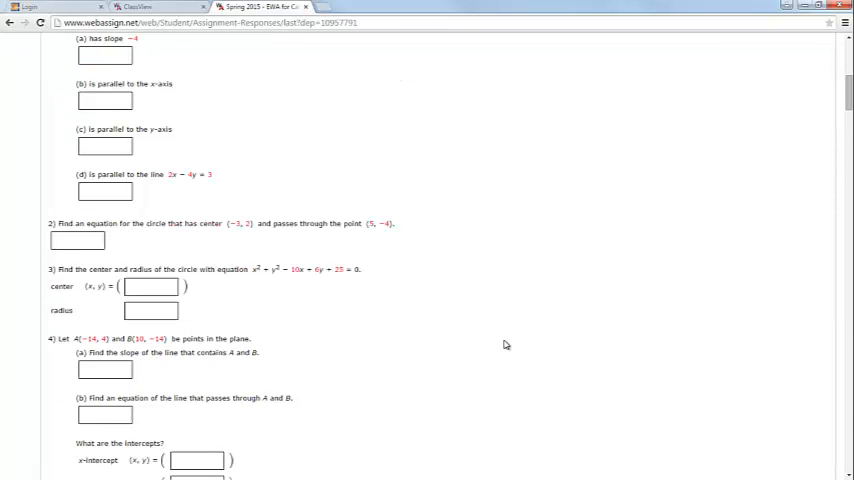
pyautogui.scroll(-3)
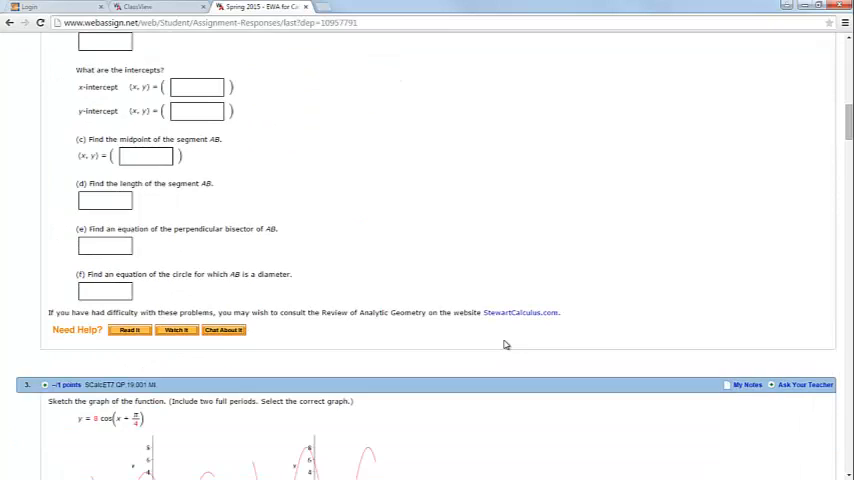
pyautogui.scroll(-3)
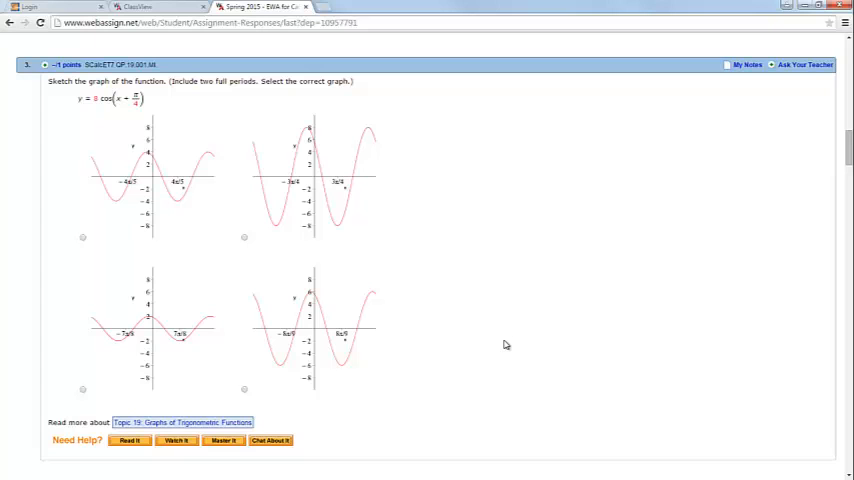
pyautogui.scroll(-3)
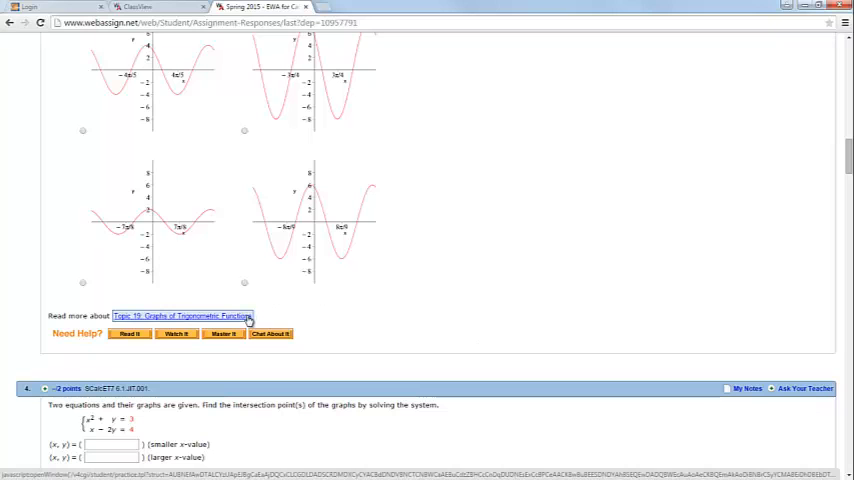
pyautogui.moveTo(480, 325)
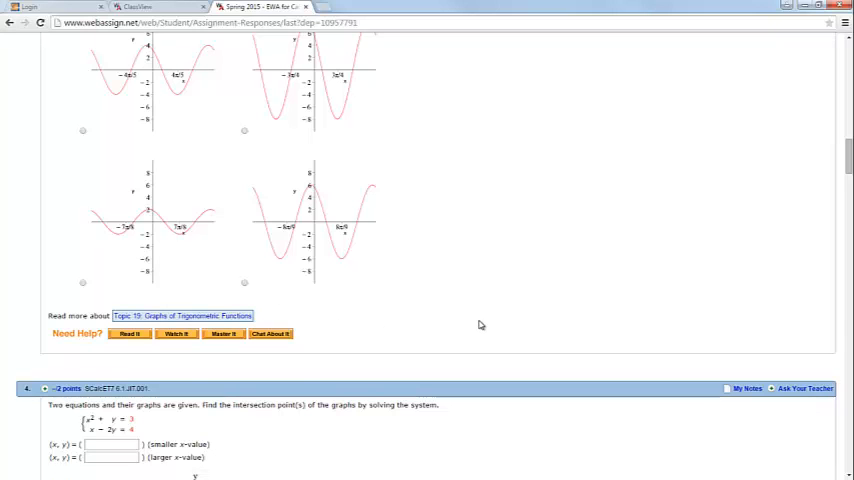
# Step: Scroll down to question 5 and launch its Master It shaded-area tutorial
pyautogui.scroll(-3)
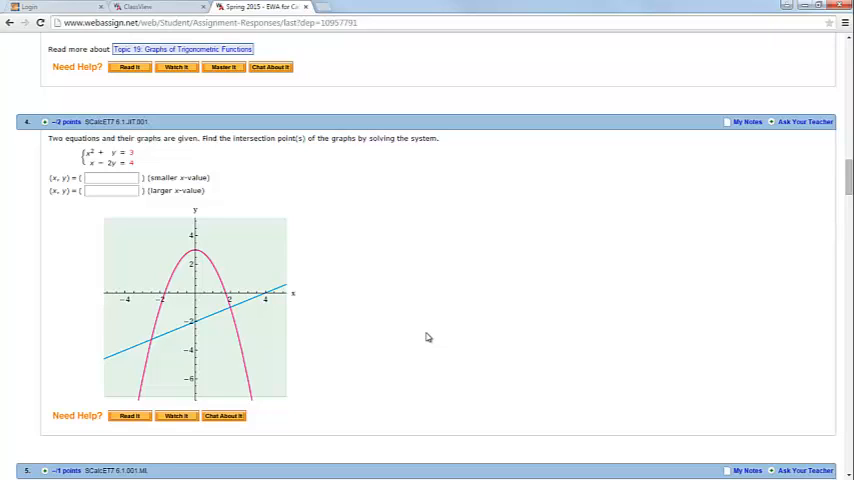
pyautogui.moveTo(418, 308)
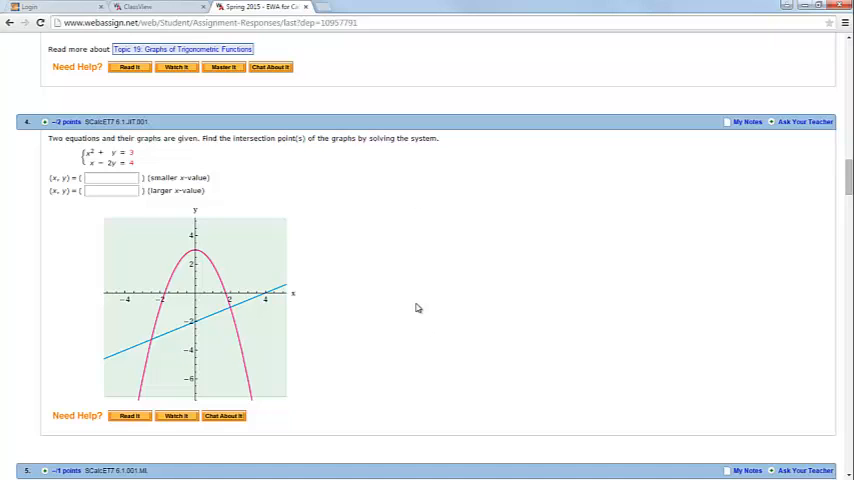
pyautogui.scroll(-3)
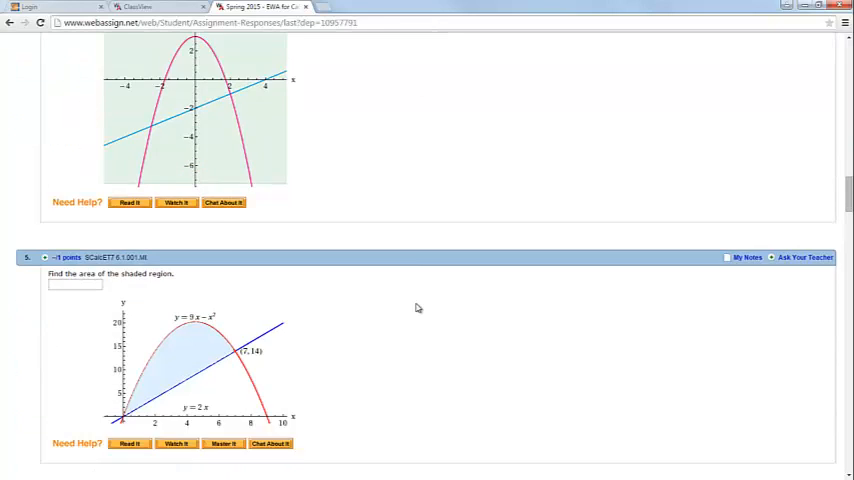
pyautogui.scroll(-3)
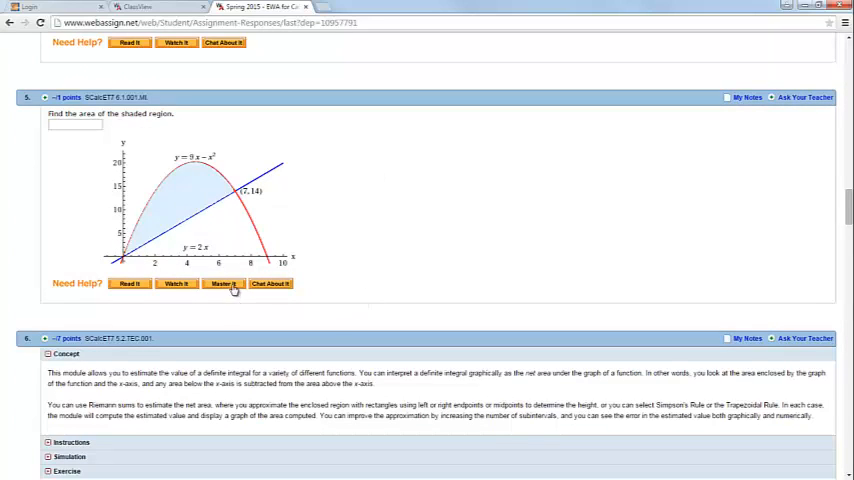
pyautogui.click(222, 283)
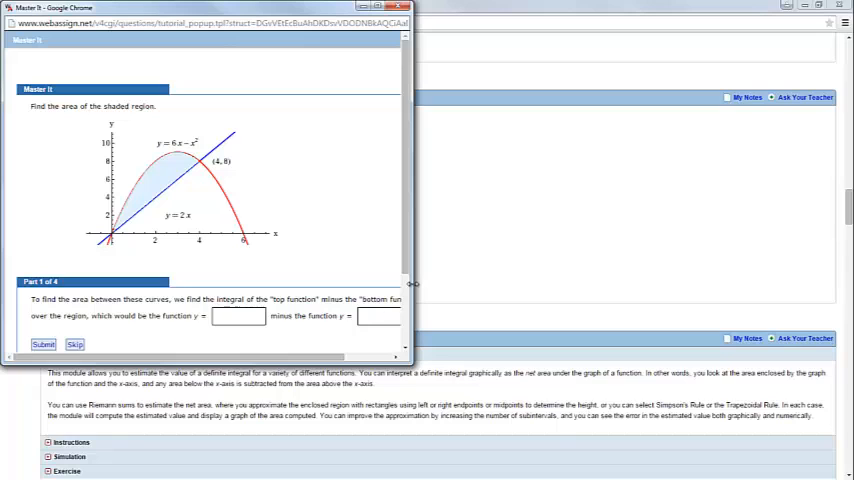
pyautogui.moveTo(363, 241)
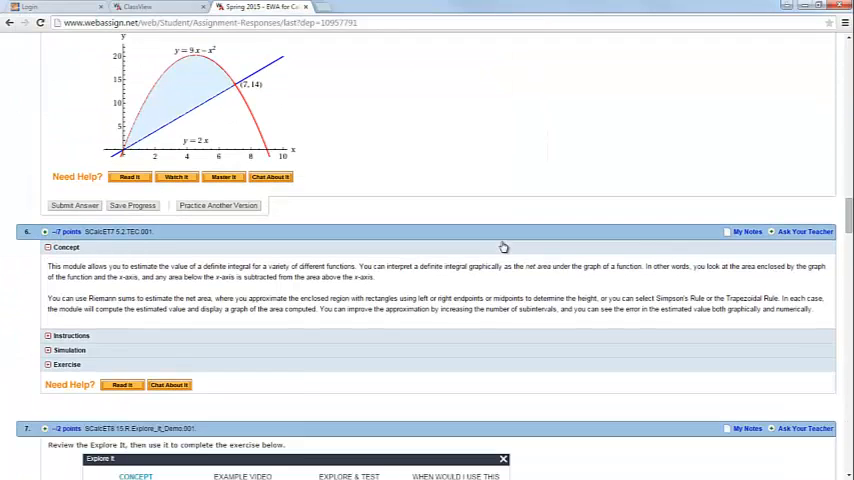
# Step: Scroll down to question 6's Estimating Areas under Curves module
pyautogui.scroll(-3)
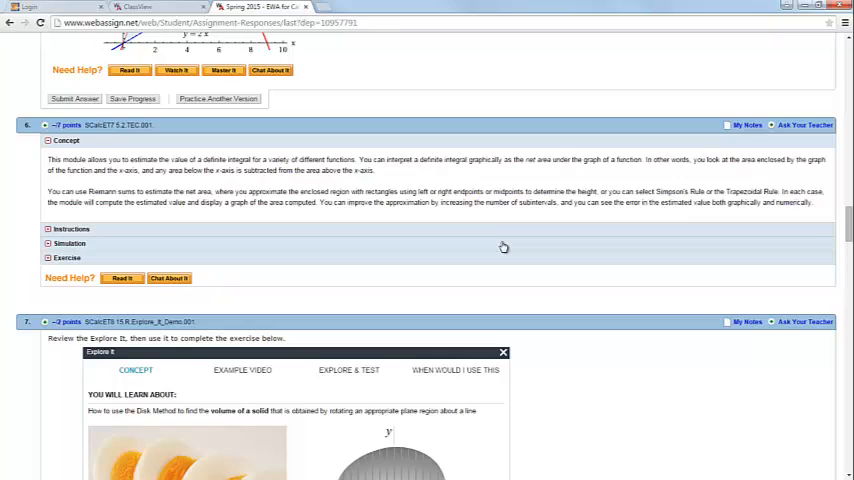
pyautogui.moveTo(504, 230)
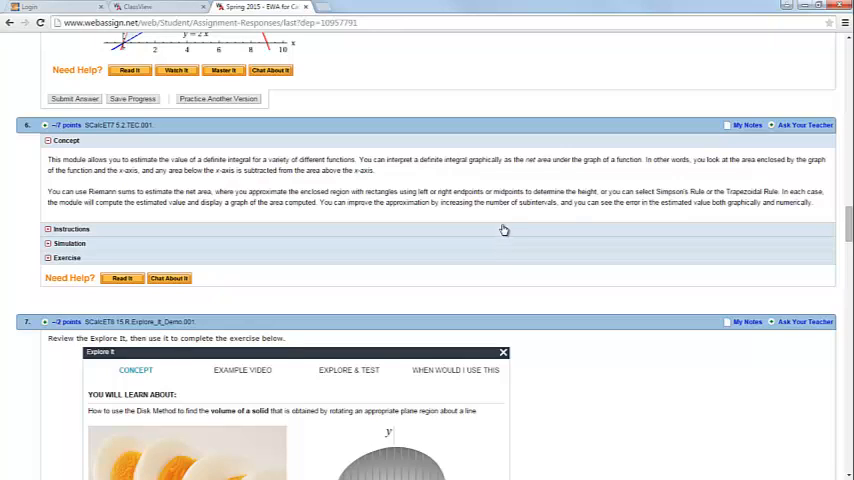
pyautogui.moveTo(498, 218)
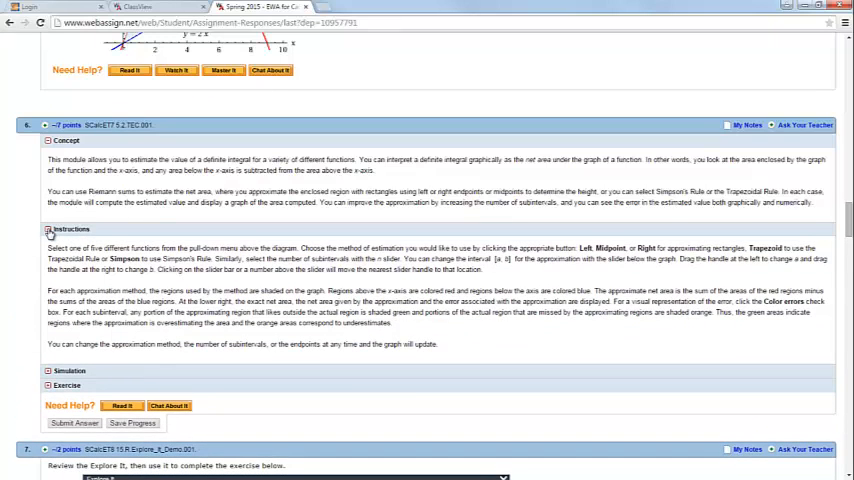
pyautogui.scroll(-3)
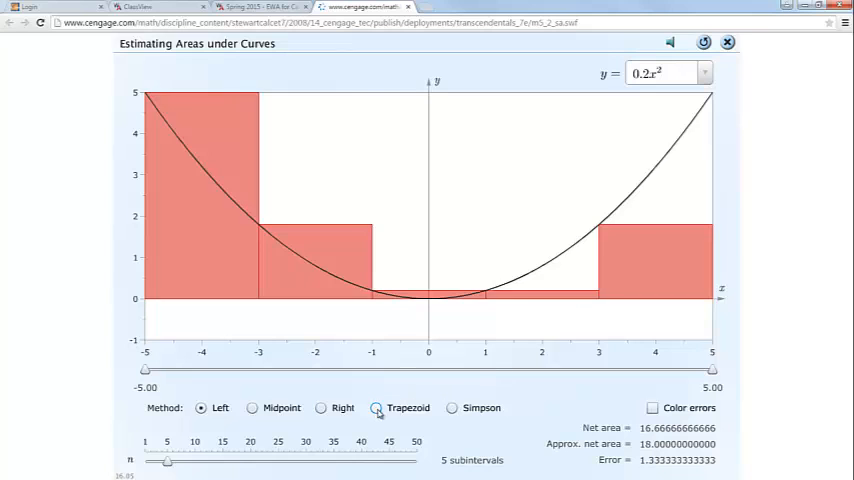
# Step: Estimate the area under y = 0.2x² with midpoint, then Simpson's rule, increasing subintervals
pyautogui.click(252, 407)
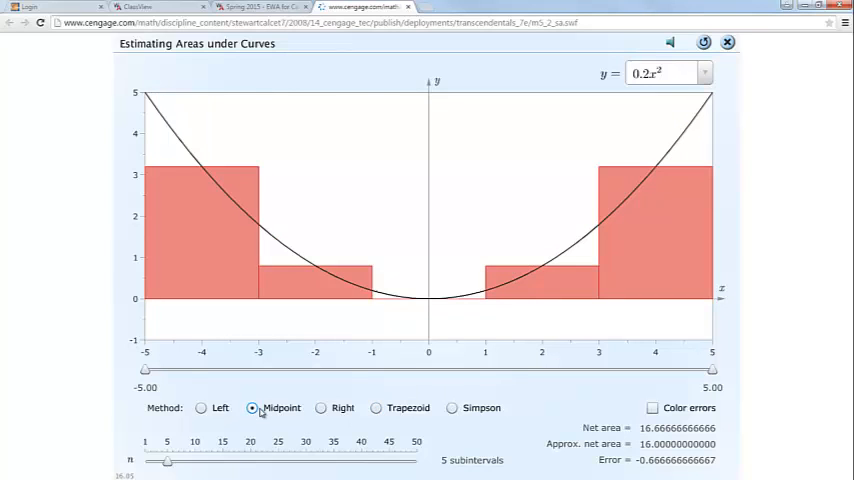
pyautogui.click(452, 408)
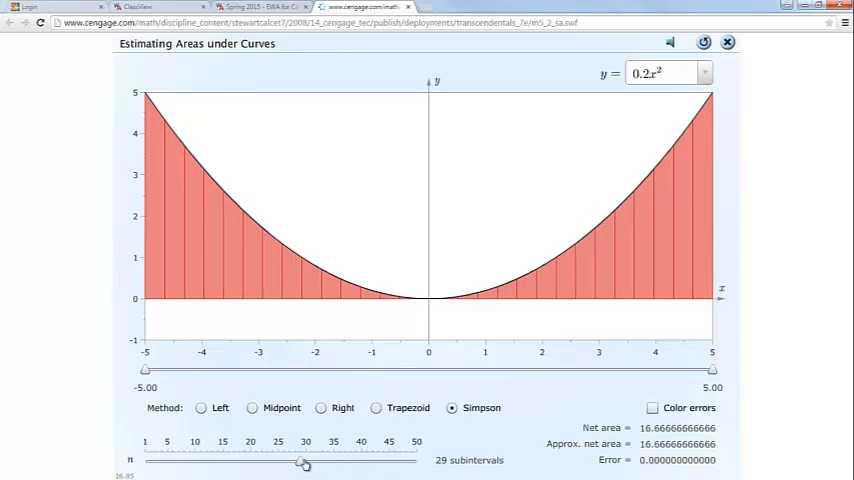
pyautogui.moveTo(303, 463); pyautogui.dragTo(313, 463)
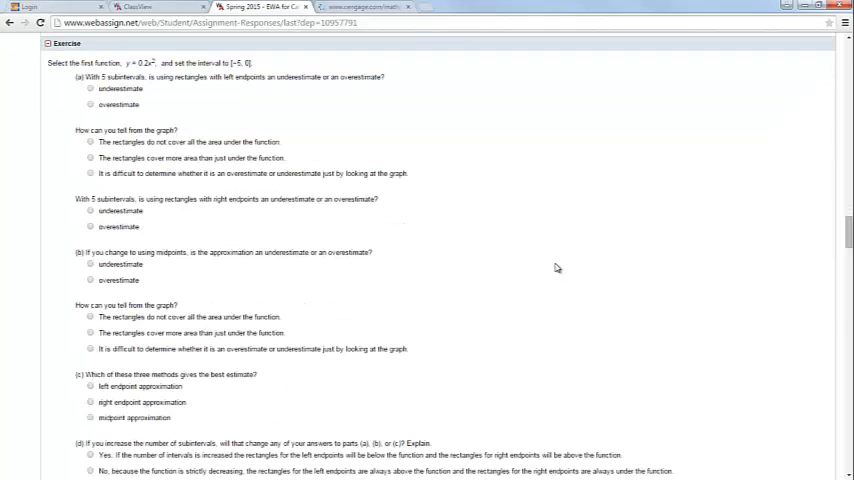
# Step: Scroll to question 7's disk-method module and show its wine-cask Example Video
pyautogui.scroll(-3)
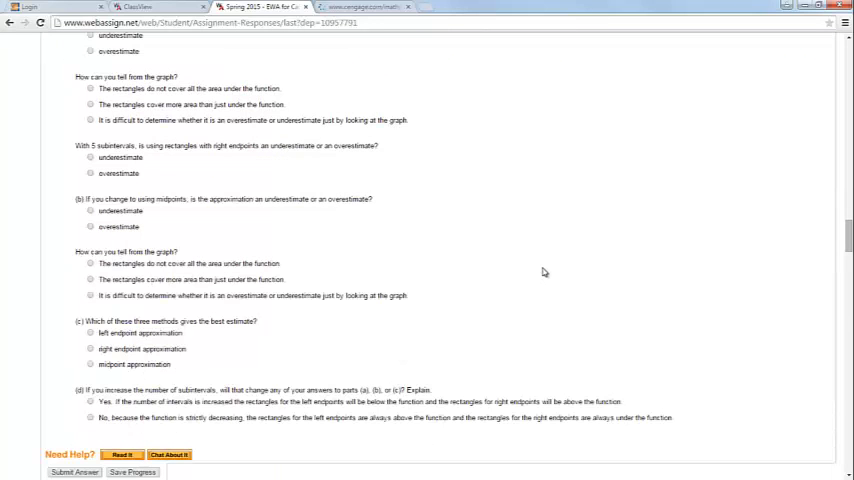
pyautogui.scroll(-3)
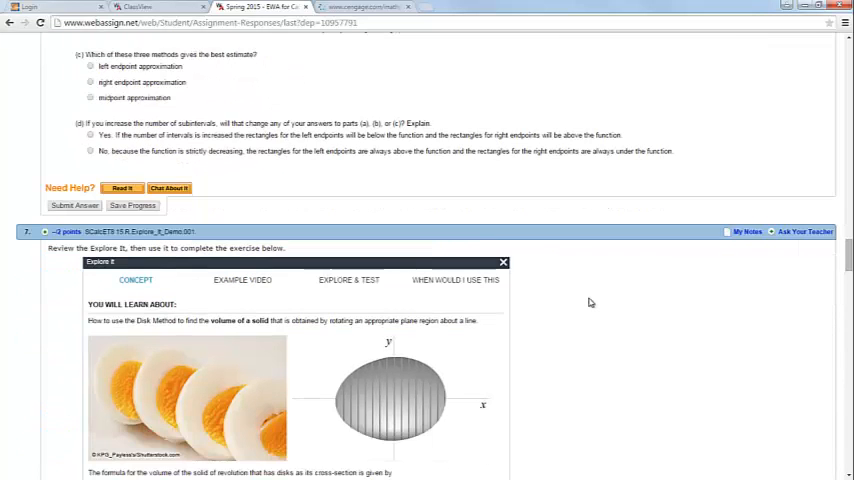
pyautogui.scroll(-3)
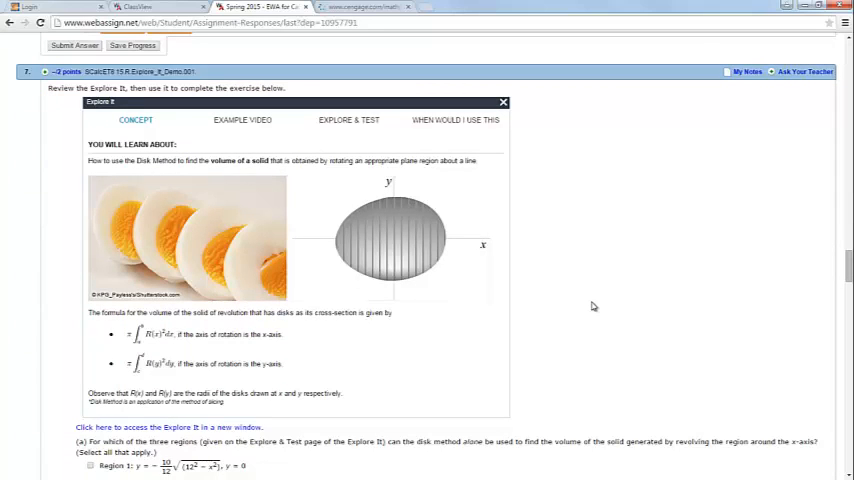
pyautogui.moveTo(593, 289)
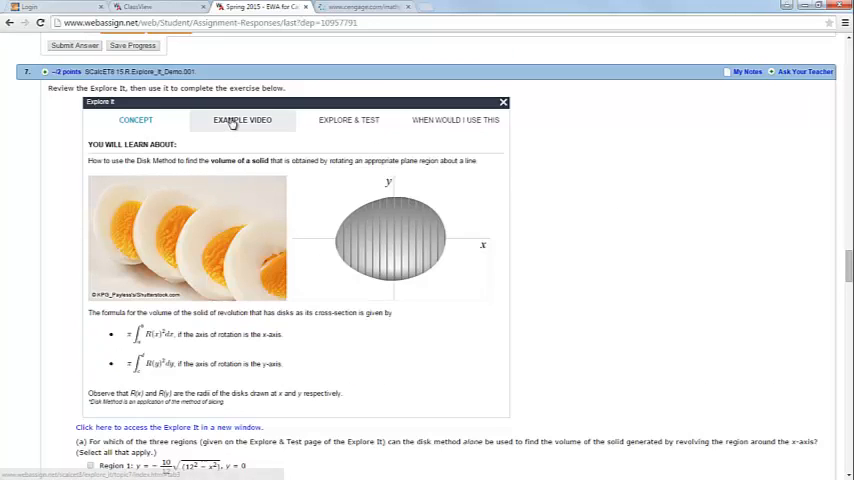
pyautogui.click(242, 120)
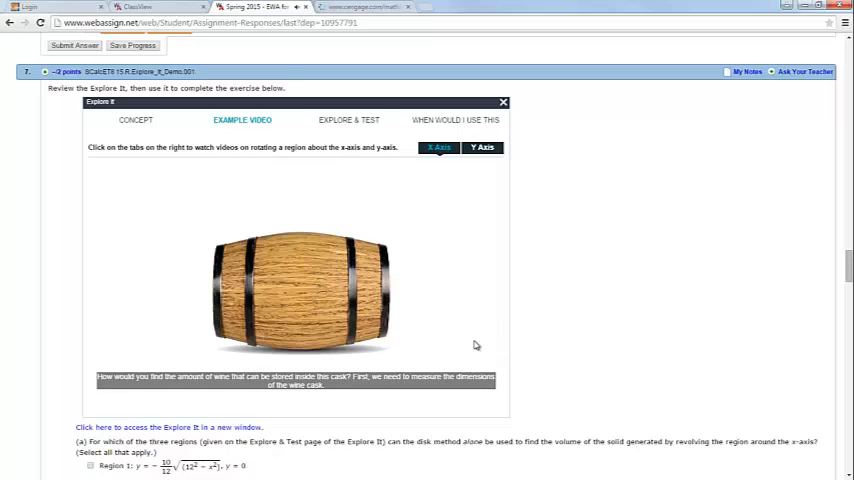
pyautogui.moveTo(108, 388)
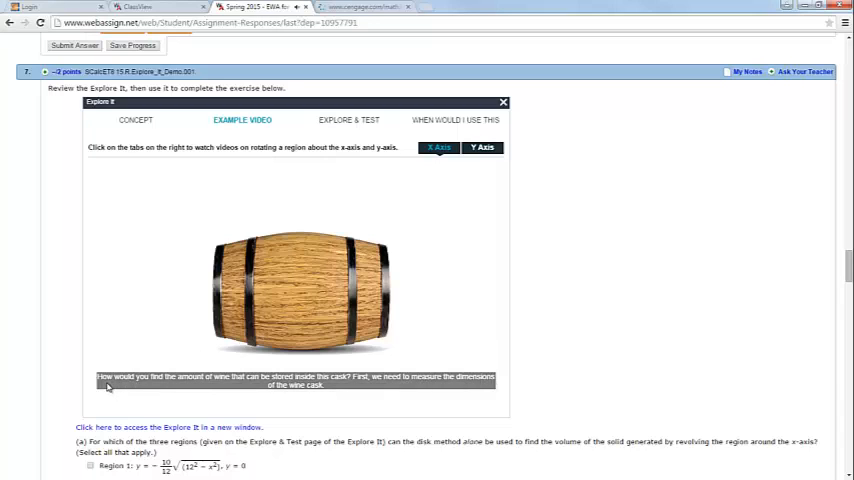
# Step: Switch question 7's module to Explore & Test, showing Region 1's disk-method graph
pyautogui.click(348, 120)
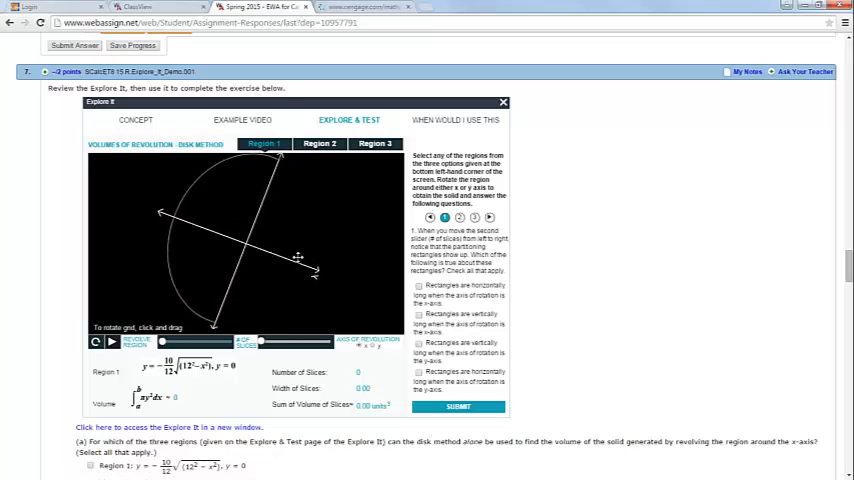
# Step: Revolve Region 1 into a solid, switch to Region 2, and tilt its 3D view
pyautogui.moveTo(297, 258); pyautogui.dragTo(287, 225)
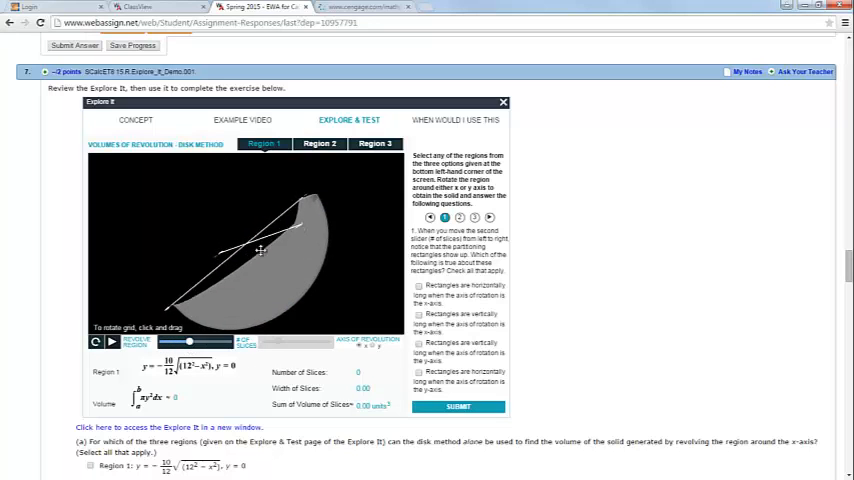
pyautogui.moveTo(260, 250); pyautogui.dragTo(297, 243)
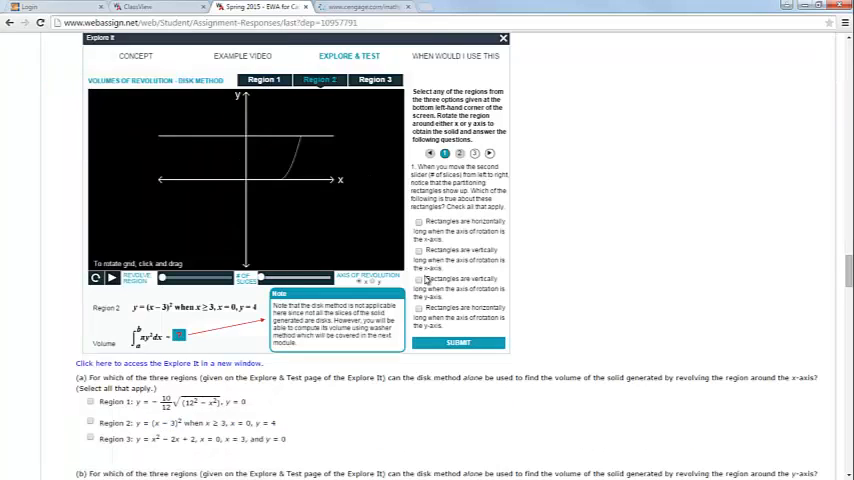
pyautogui.moveTo(240, 180); pyautogui.dragTo(290, 190)
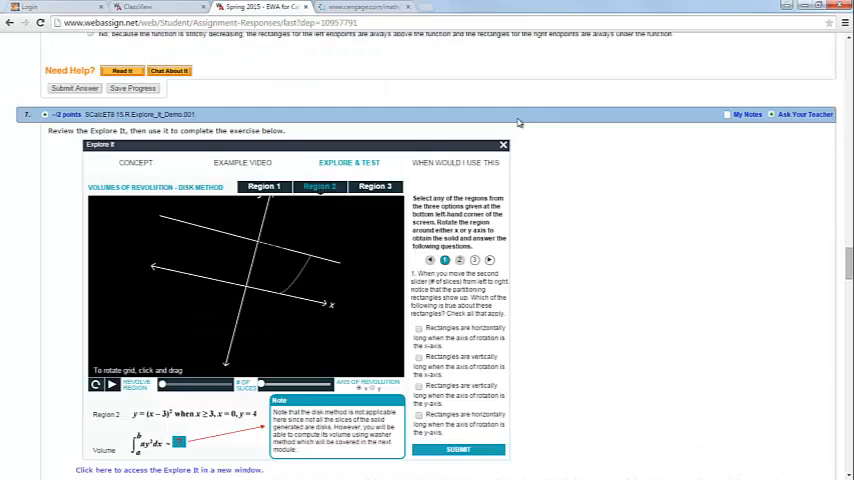
# Step: Show the When Would I Use This tab with lathe, pill and drum examples
pyautogui.click(455, 162)
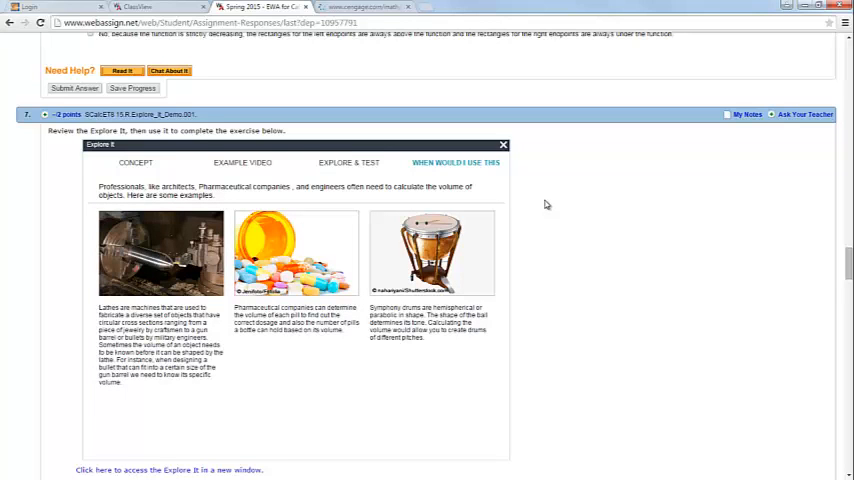
# Step: Scroll down to question 7's disk-method region choices for x- and y-axis revolution
pyautogui.scroll(-3)
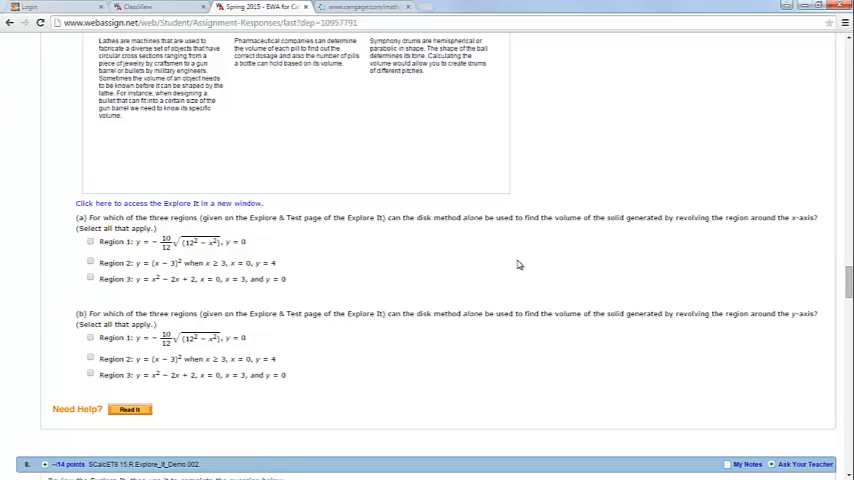
pyautogui.moveTo(313, 383)
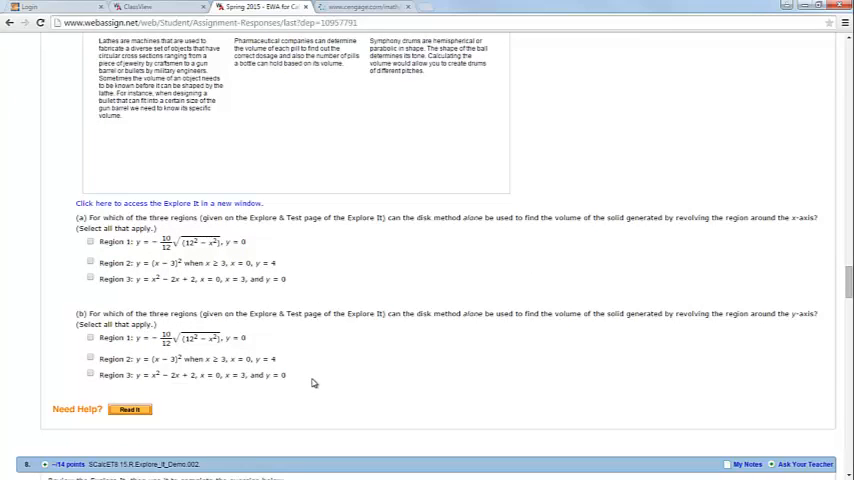
pyautogui.scroll(-3)
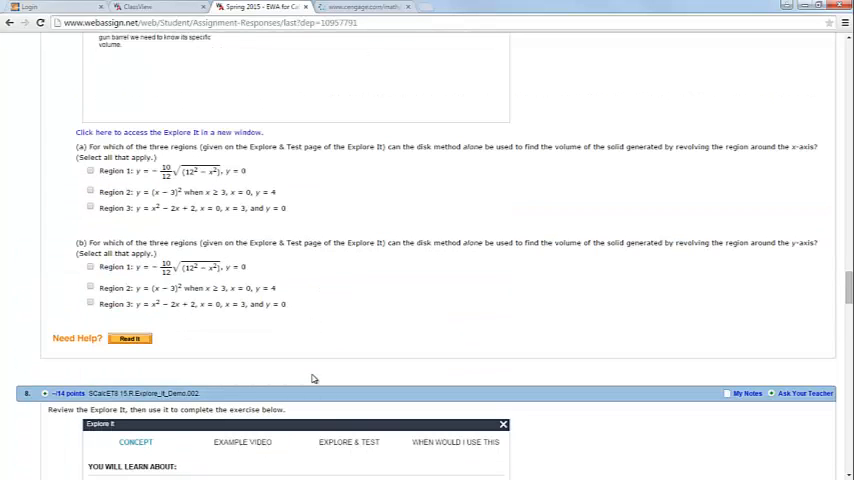
pyautogui.moveTo(320, 331)
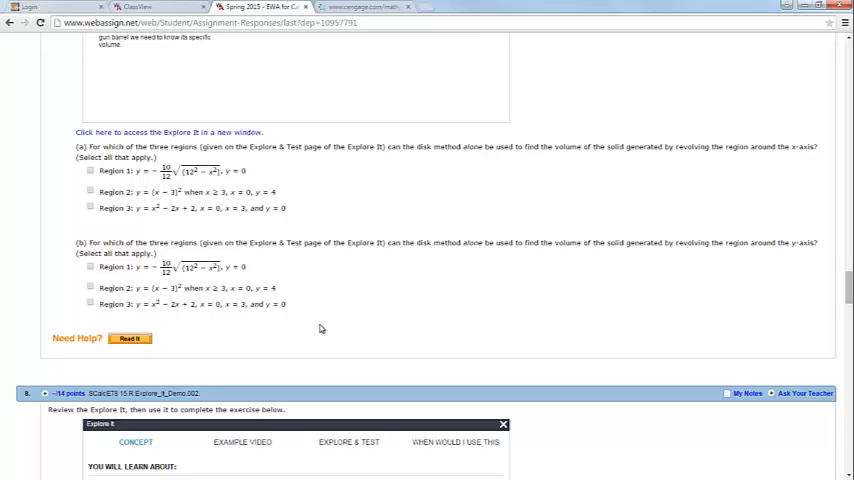
pyautogui.moveTo(321, 329)
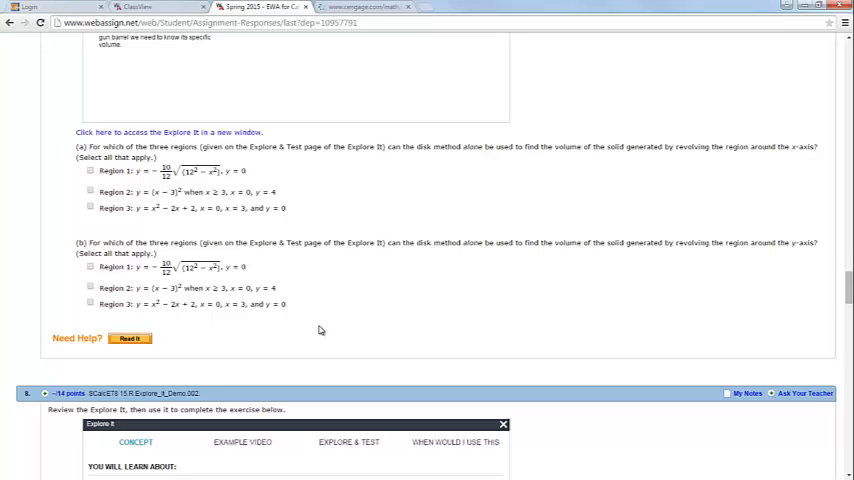